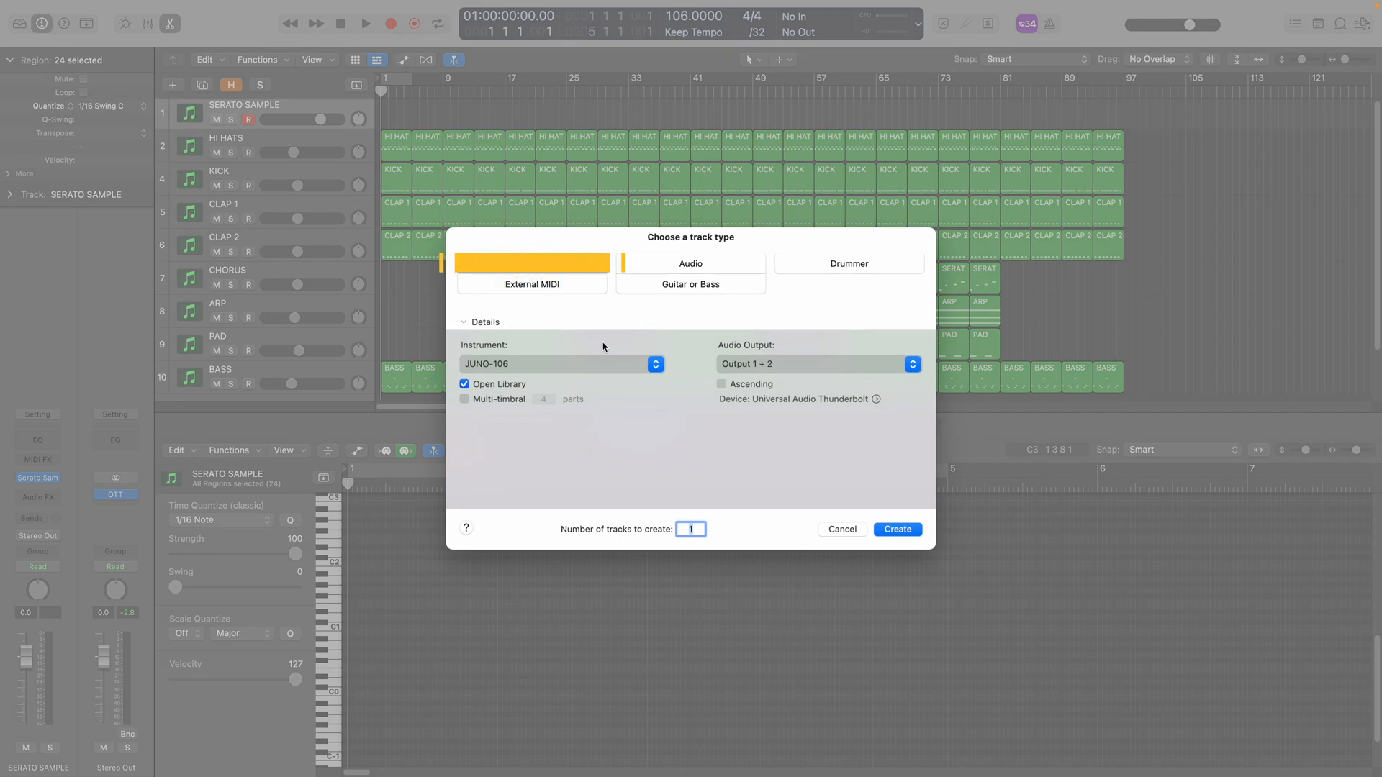
# Step: Choose AU Instruments > Serato > Serato Sample (Stereo) as the new software instrument track's instrument
pyautogui.click(531, 262)
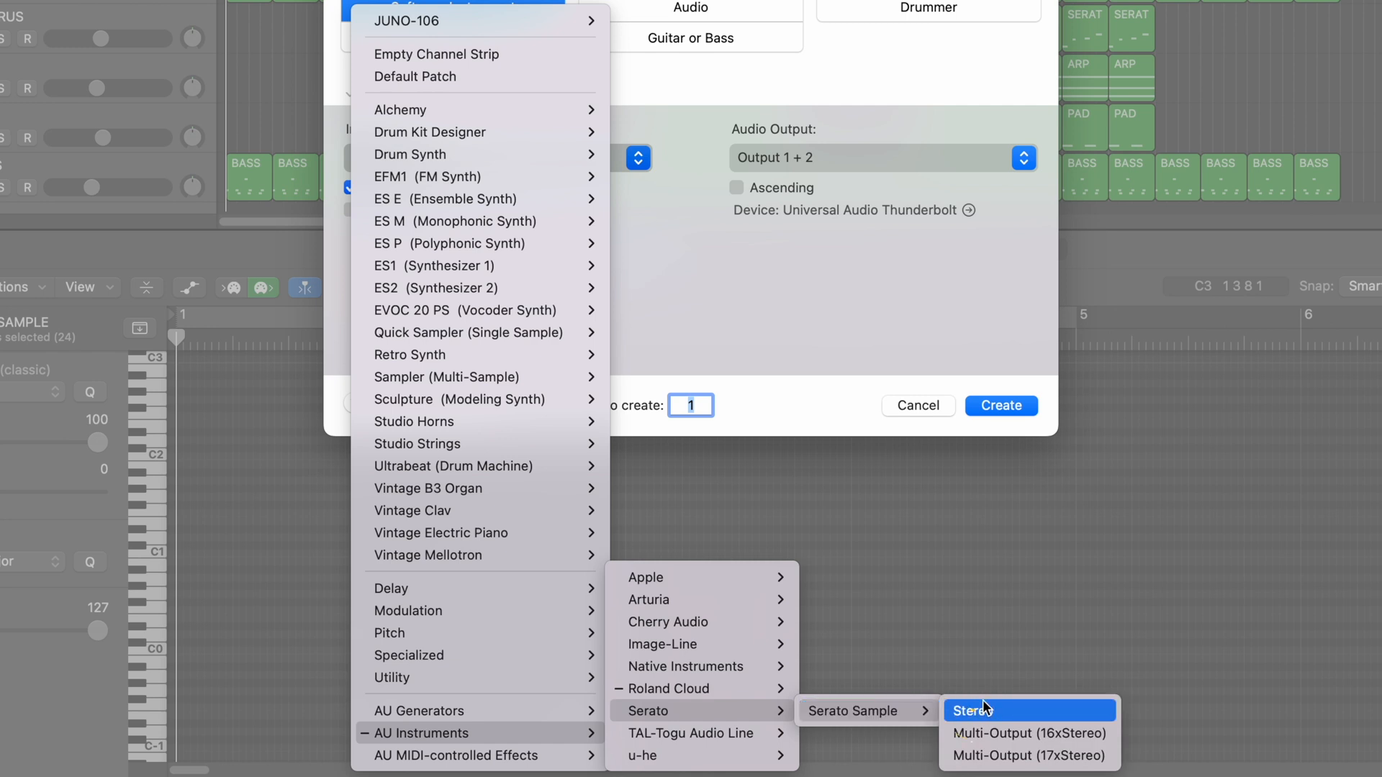
pyautogui.click(973, 710)
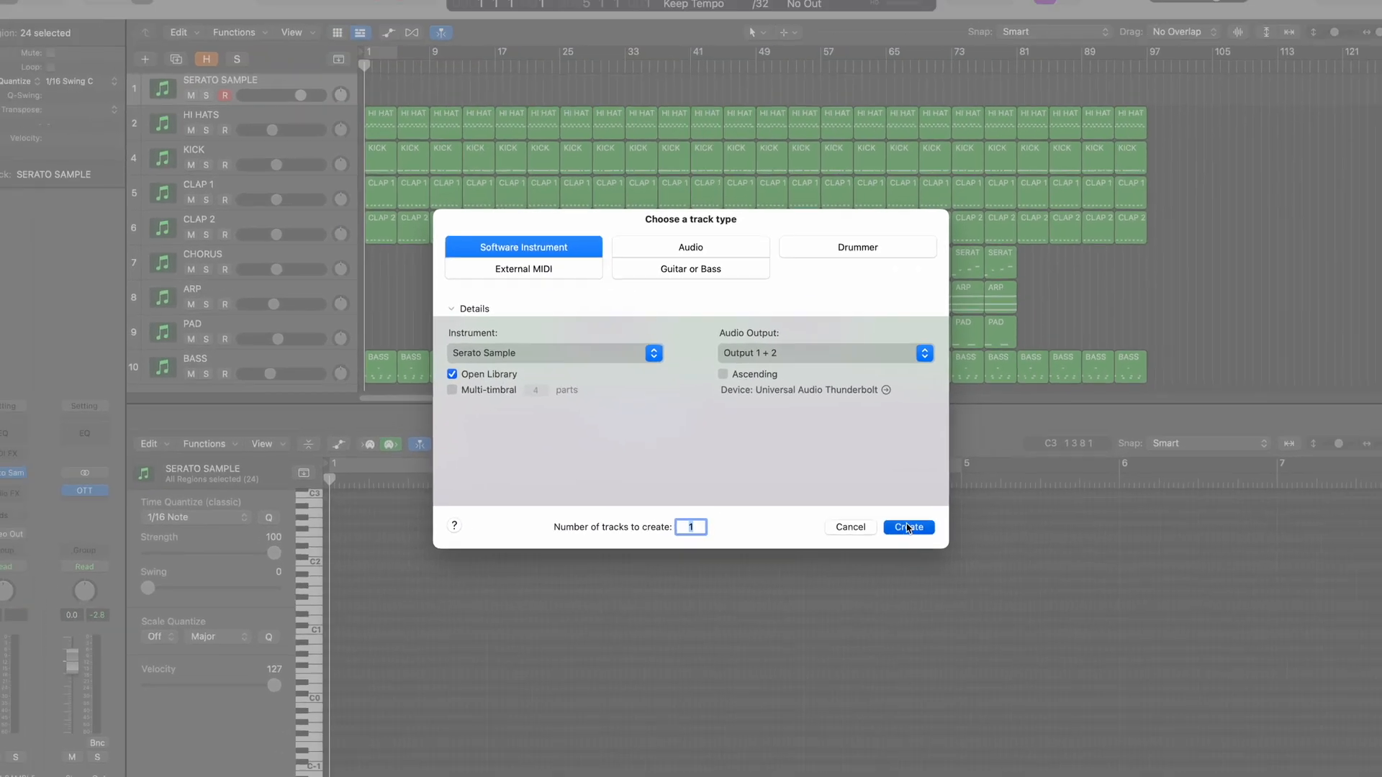
# Step: Create the Serato Sample track and load the Anxiety Pad loop, sliced across its pads
pyautogui.click(907, 527)
pyautogui.write('ANXI')
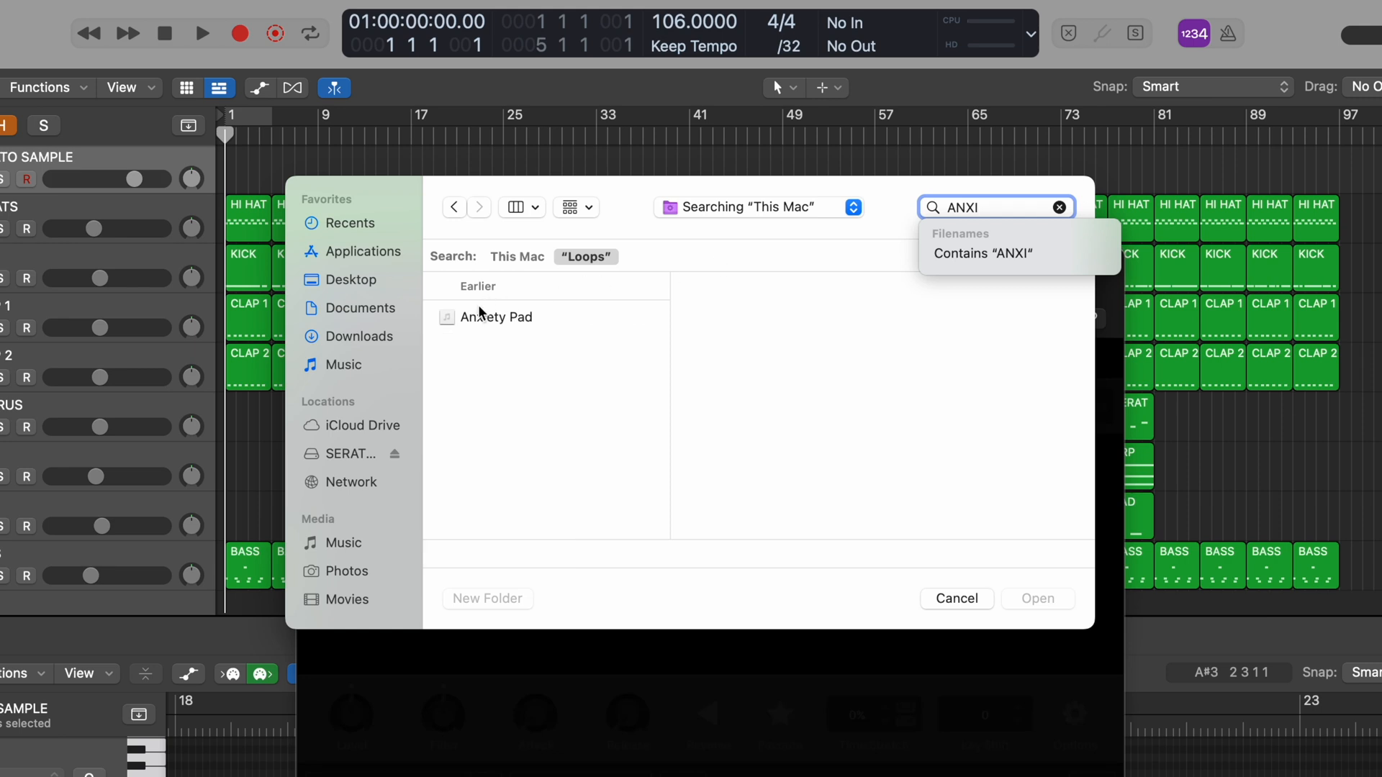
pyautogui.doubleClick(496, 317)
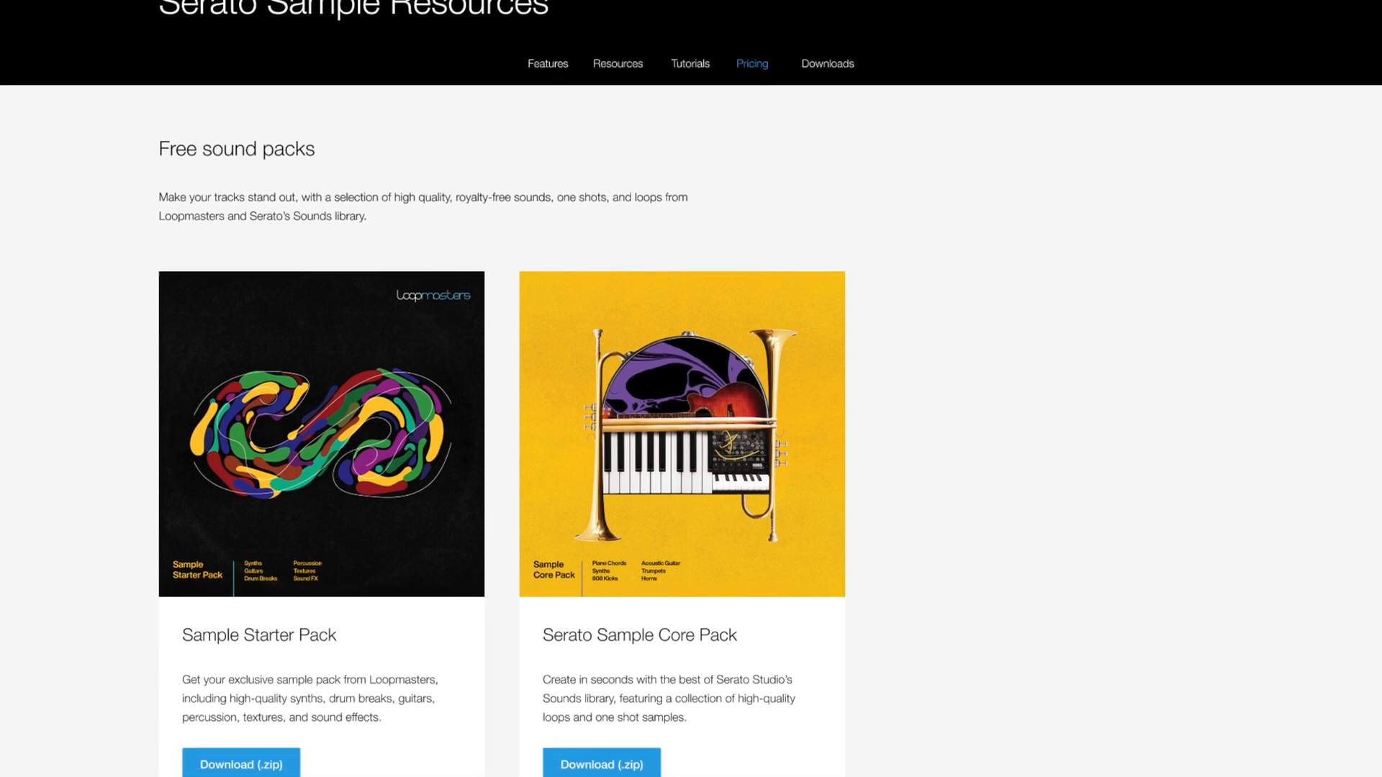
pyautogui.scroll(-3)
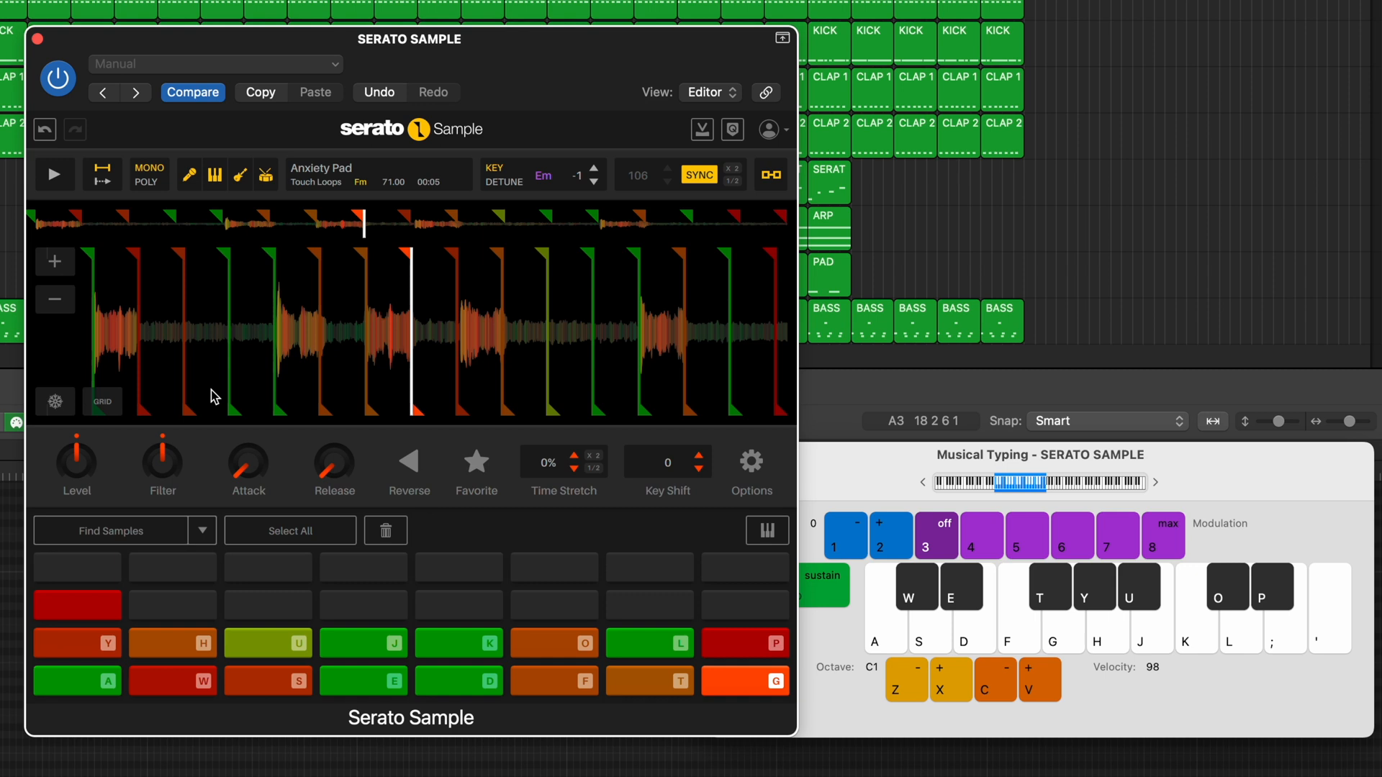
# Step: With cue points mapped and Musical Typing shown, shift the playing keyboard up one octave
pyautogui.click(952, 679)
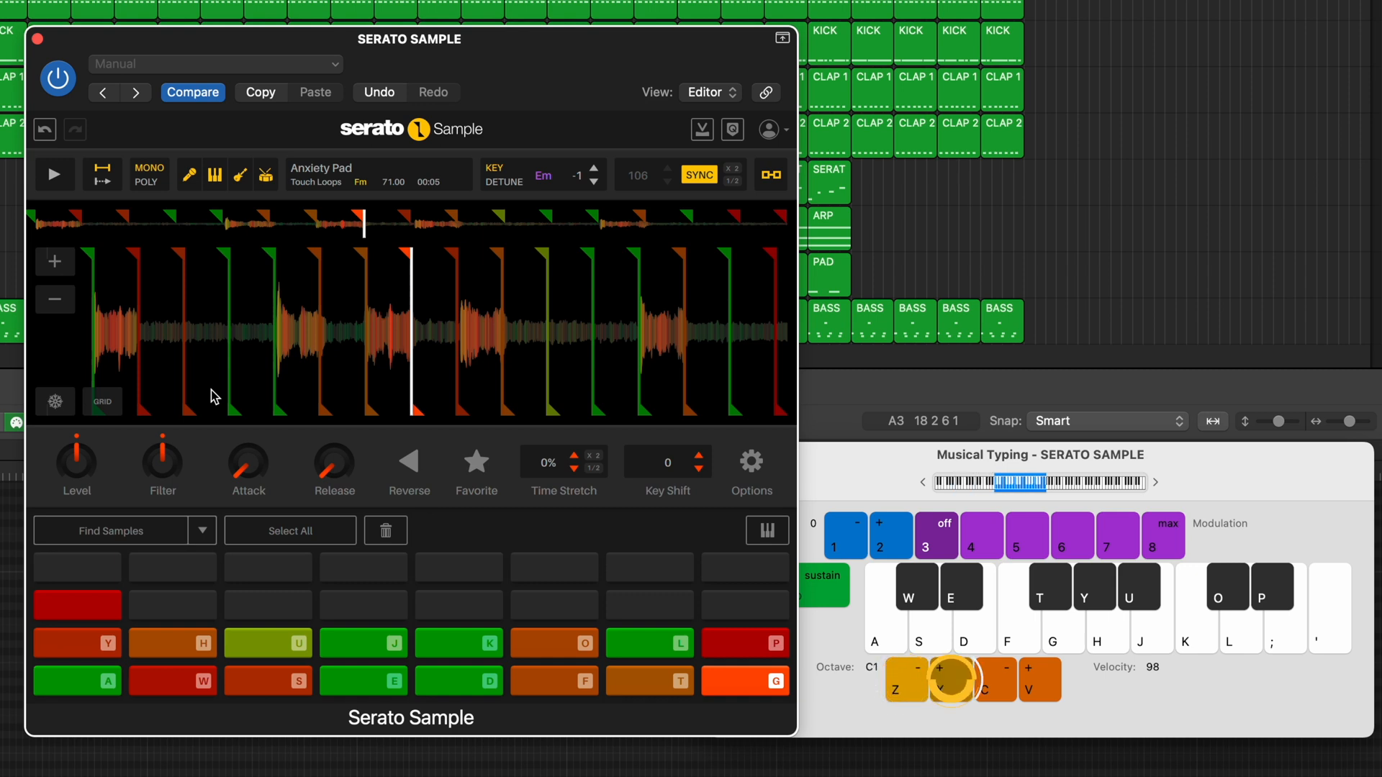